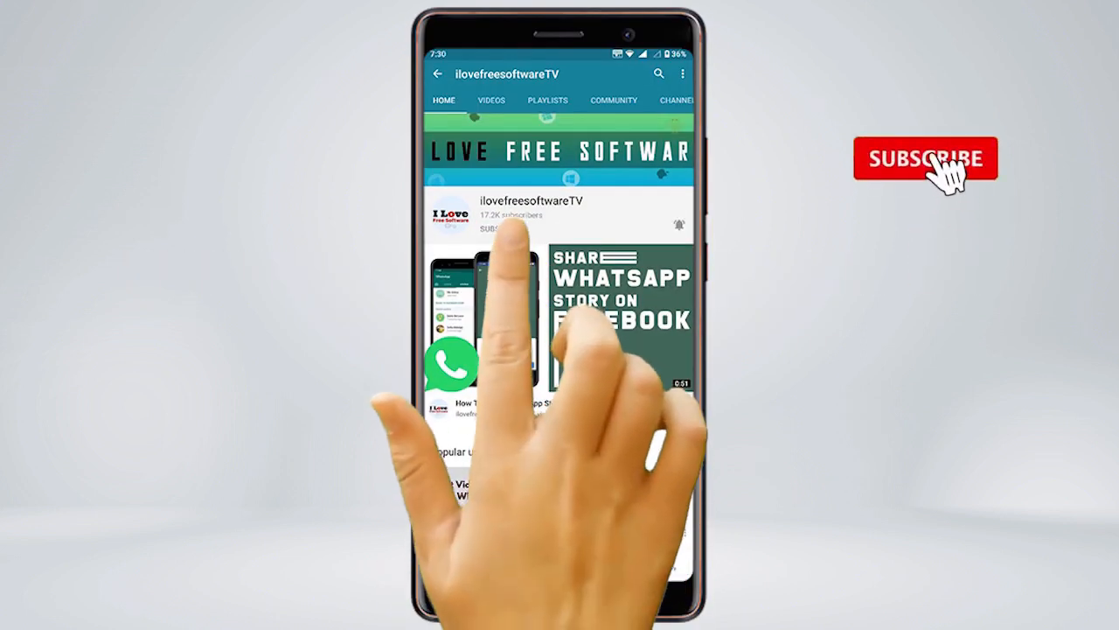
Sign up on notion.so/personal with an email, choose For myself, and enter the new workspace.
left_click(925, 157)
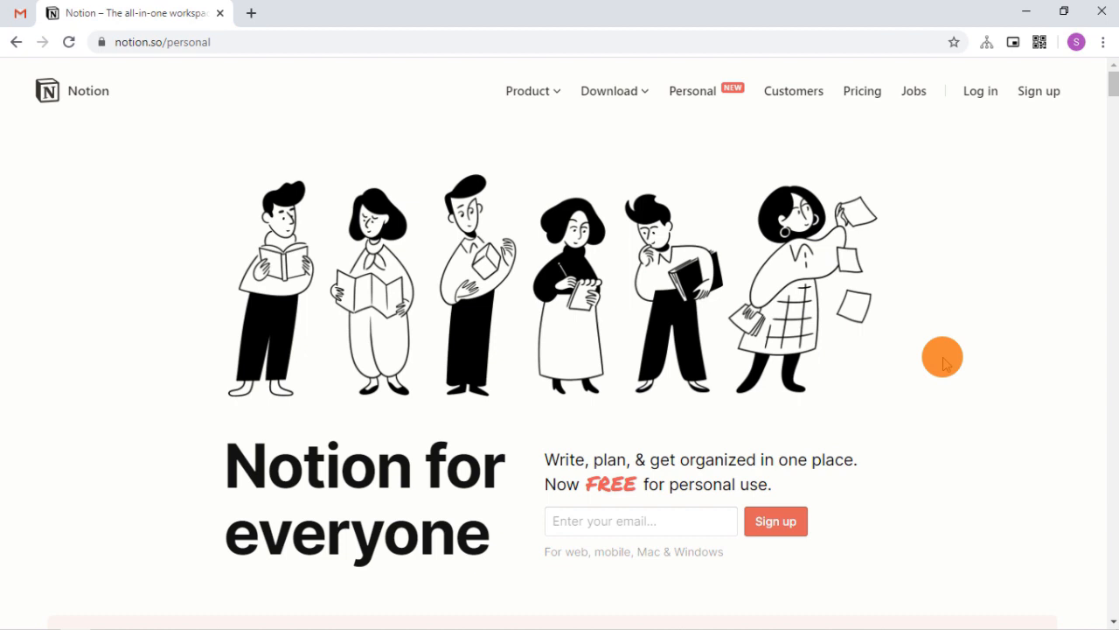
mouse_move(724, 448)
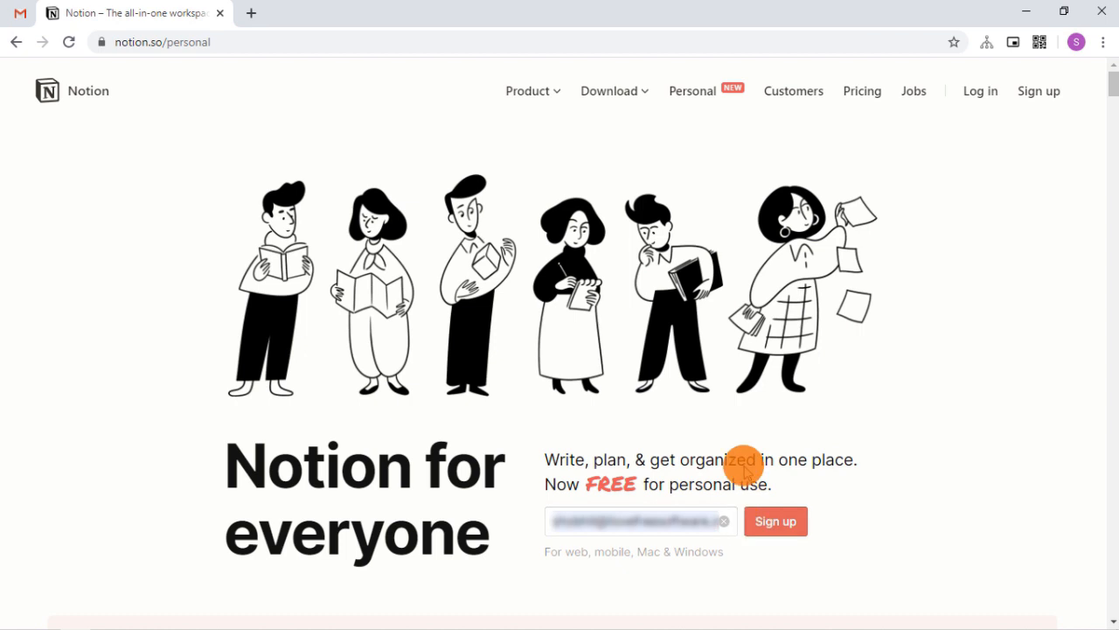
left_click(775, 521)
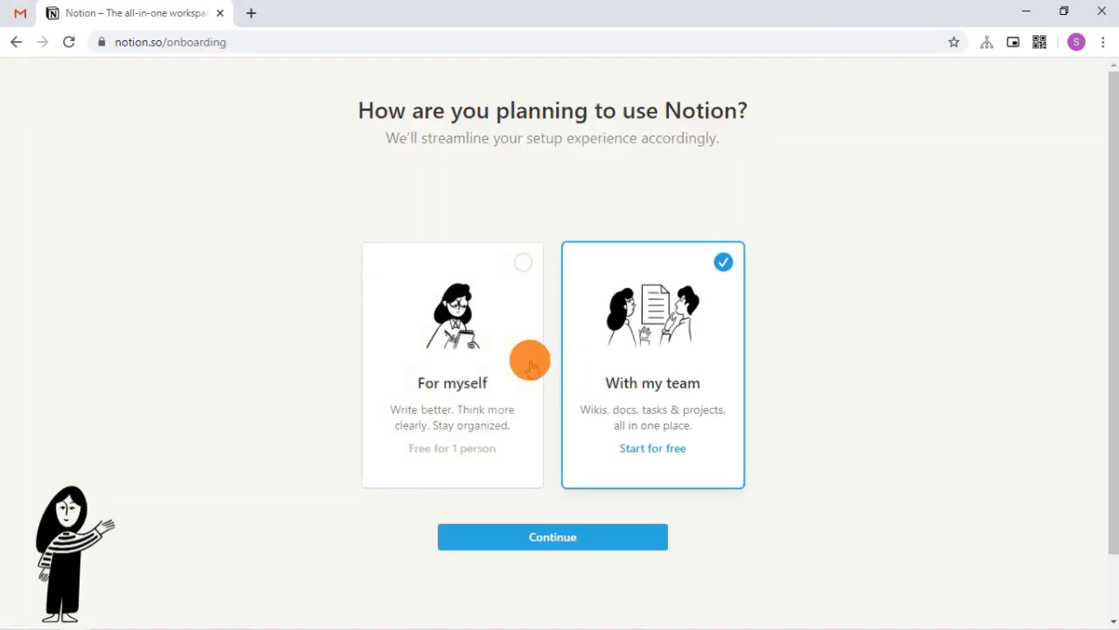
left_click(451, 366)
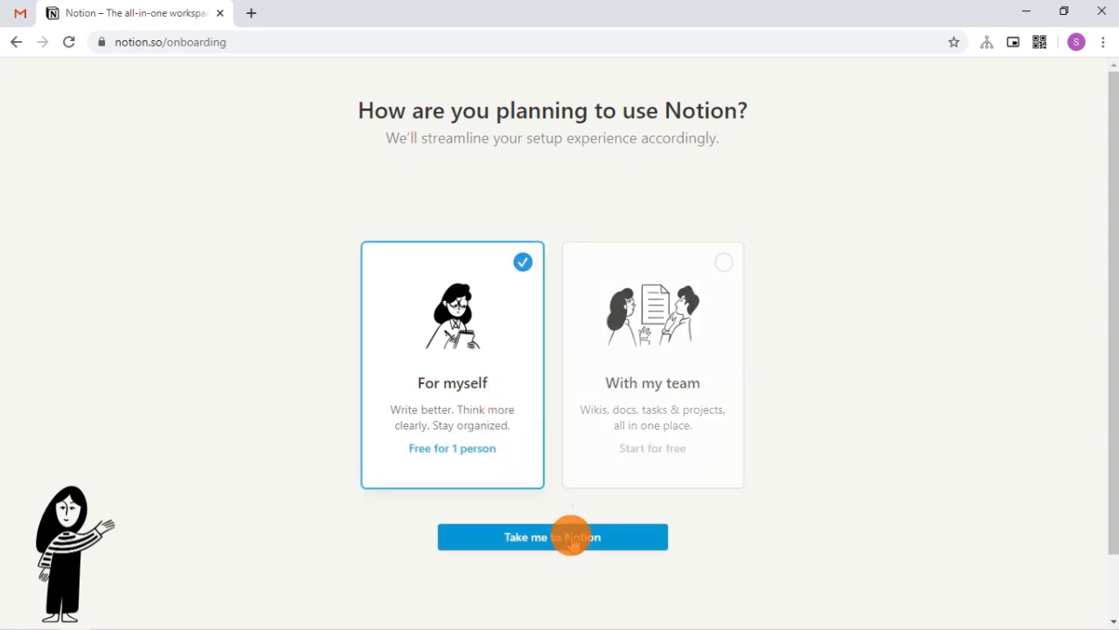
left_click(553, 536)
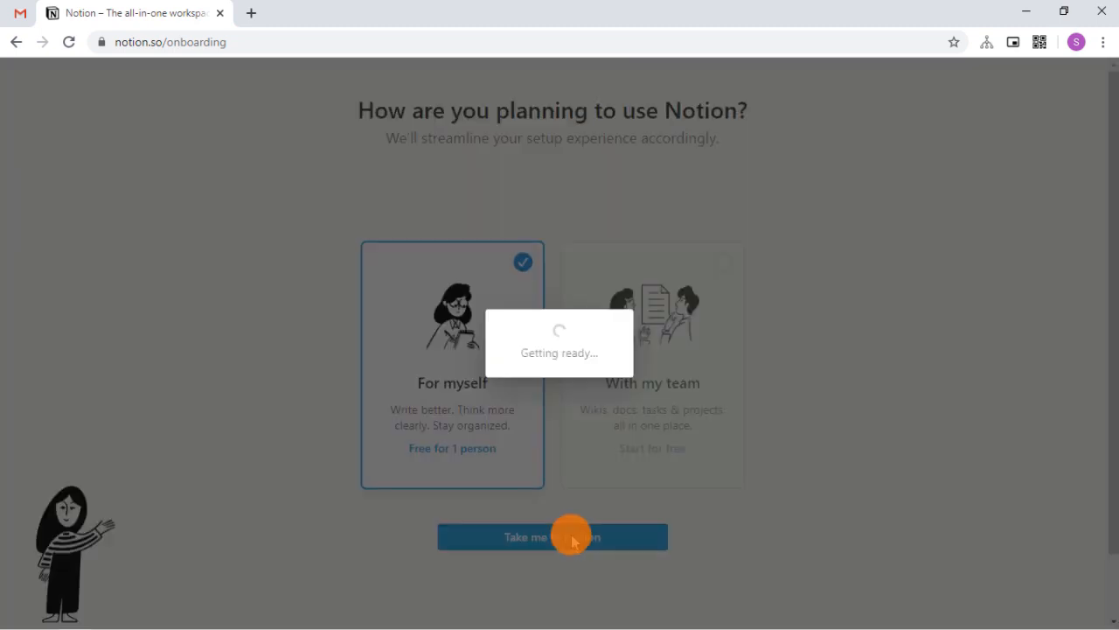
left_click(553, 535)
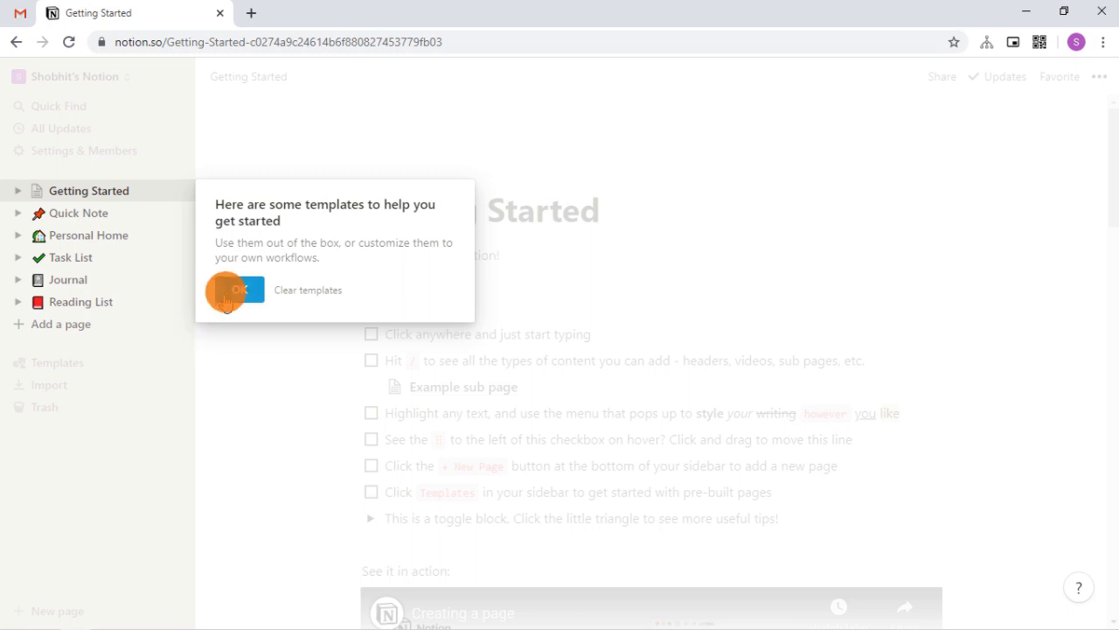
Dismiss the templates popup with OK and scroll through the Getting Started page.
left_click(236, 290)
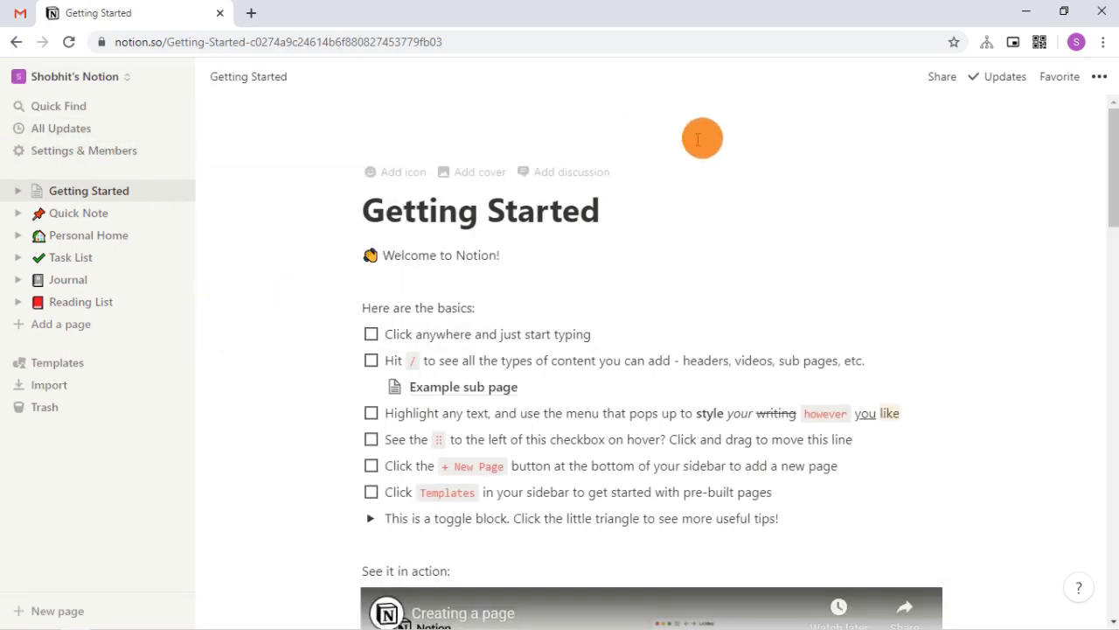
scroll("down", 3)
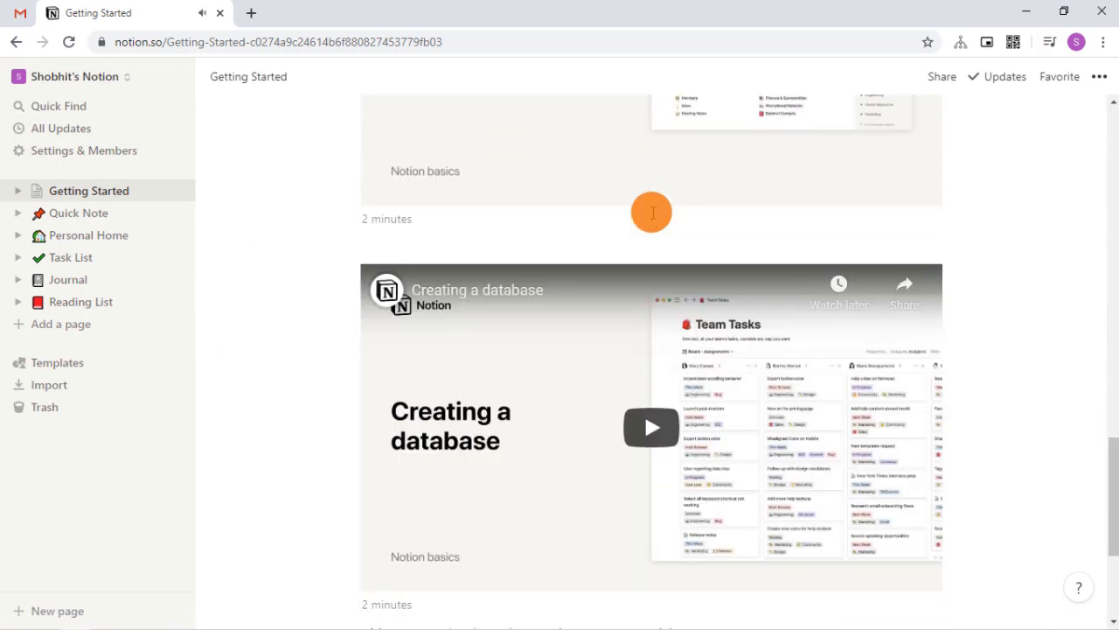
scroll("down", 3)
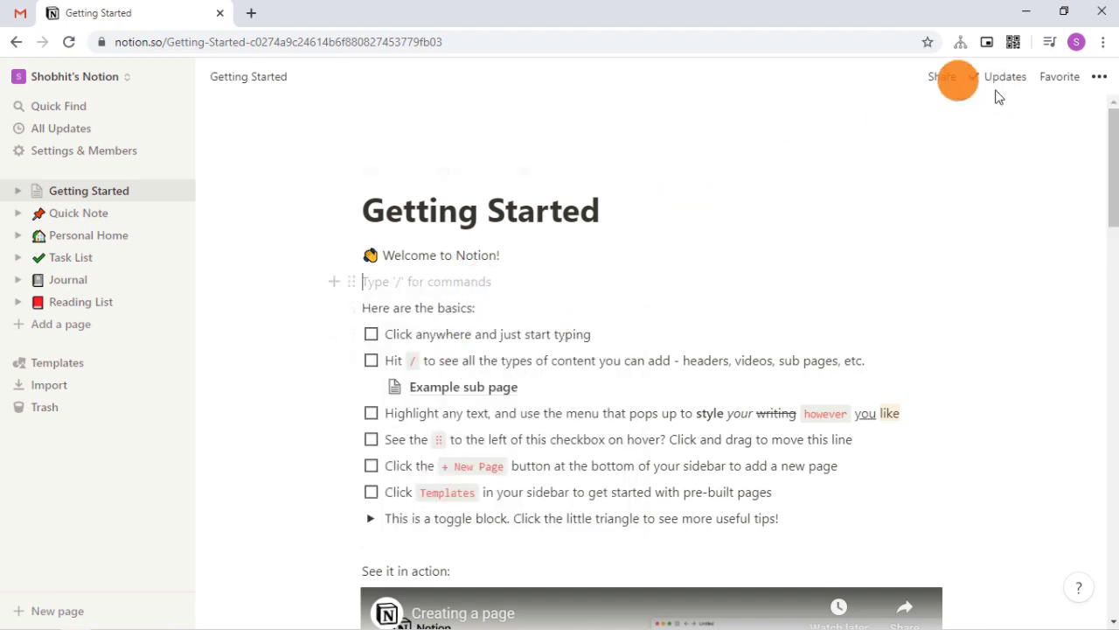
mouse_move(1004, 77)
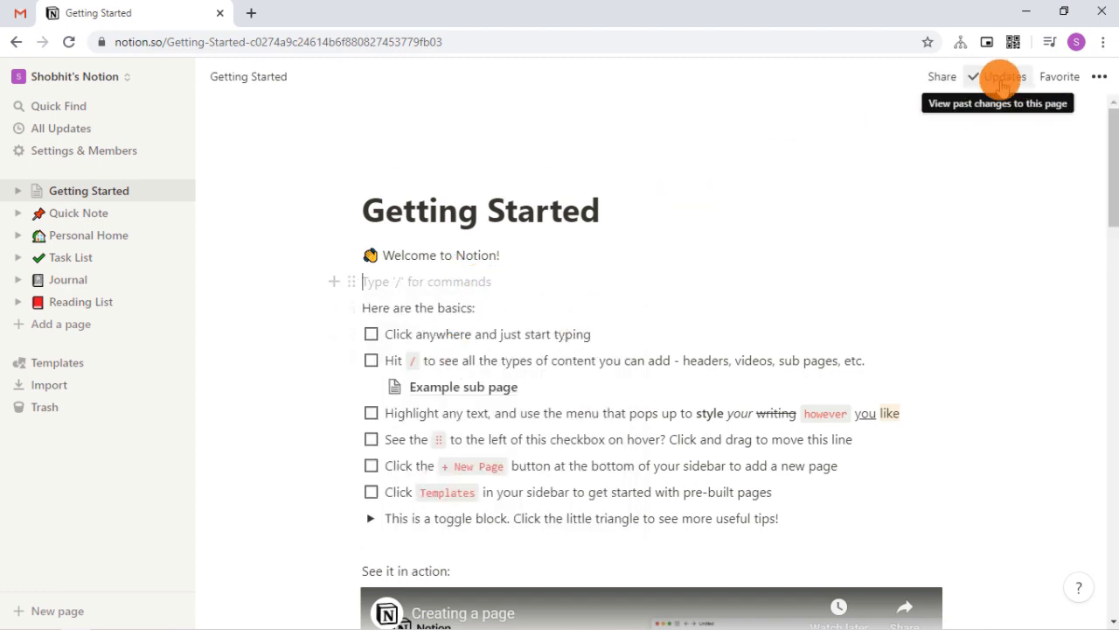
mouse_move(1060, 77)
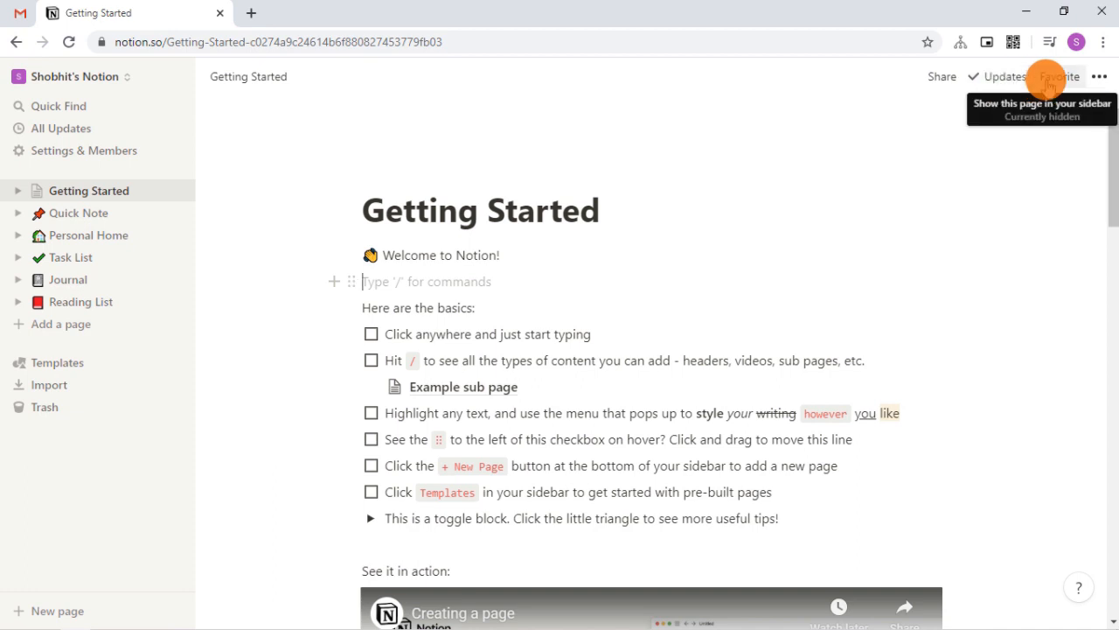
Show the workspace Settings & Members dialog on its Members section with one admin listed.
left_click(1100, 77)
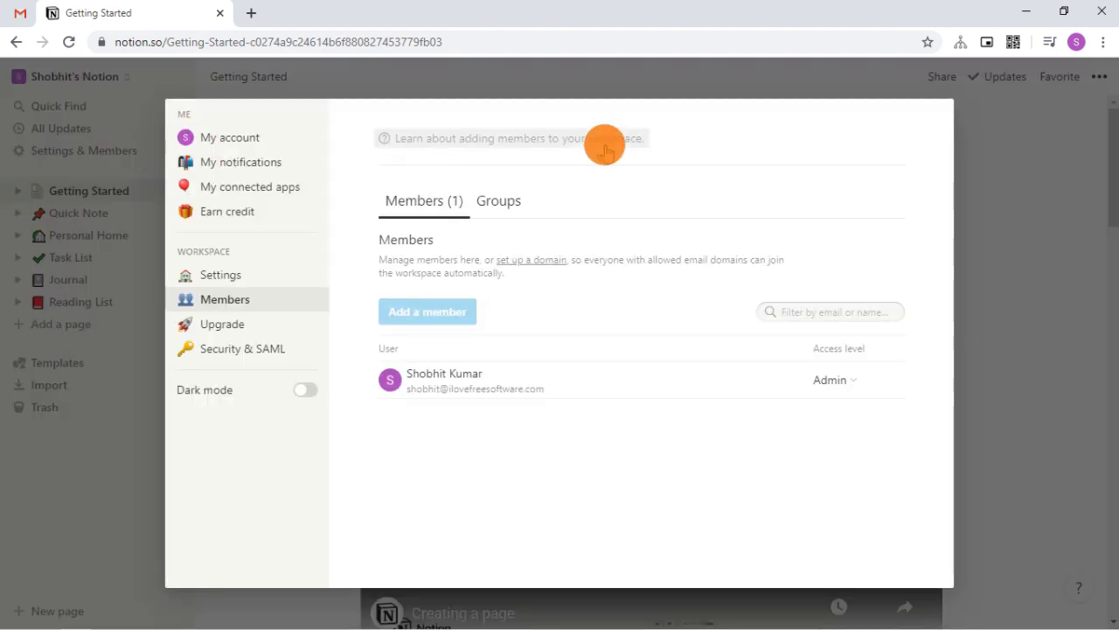
Show My connected apps (Google Drive, Evernote, Trello, Asana) and switch the interface to dark mode.
left_click(252, 185)
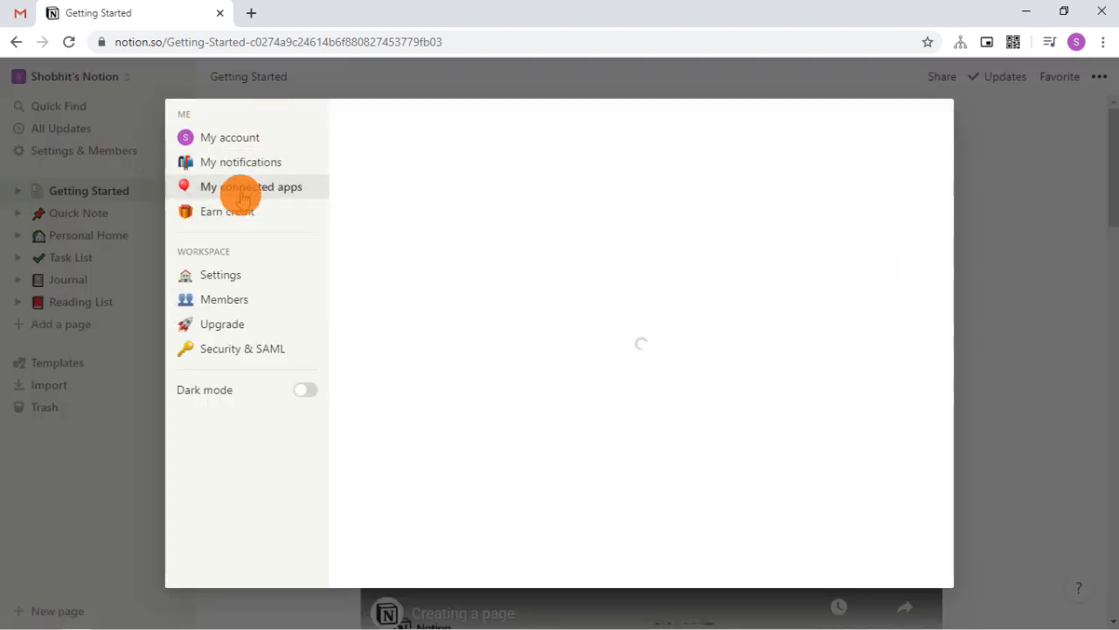
left_click(252, 185)
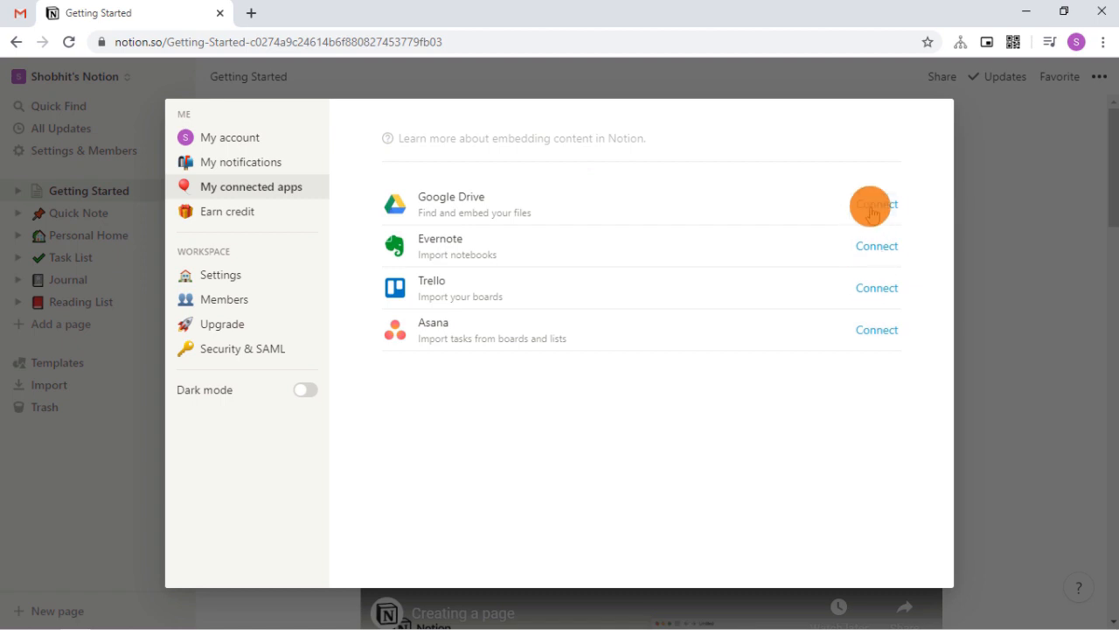
left_click(304, 388)
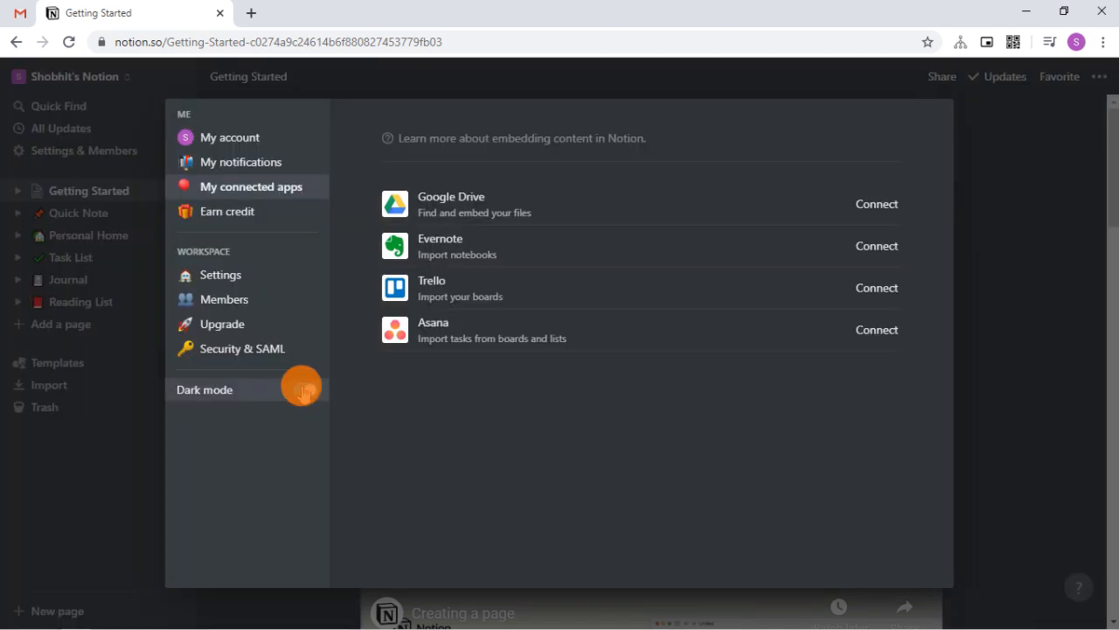